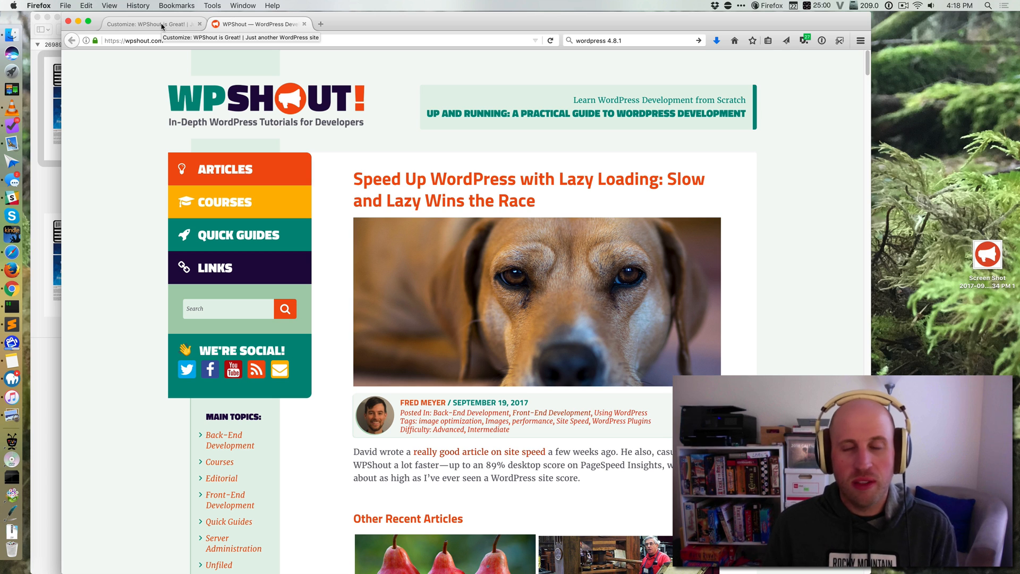
Switch to the 'Customize: WPShout is Great!' tab, then return to the admin dashboard
{"action": "left_click", "coordinate": [150, 24]}
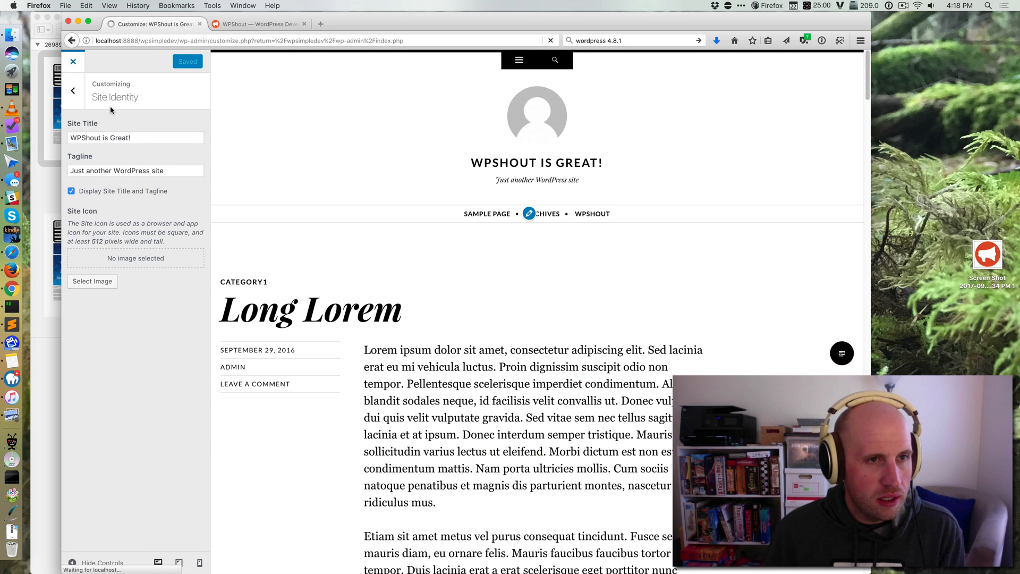
{"action": "mouse_move", "coordinate": [460, 182]}
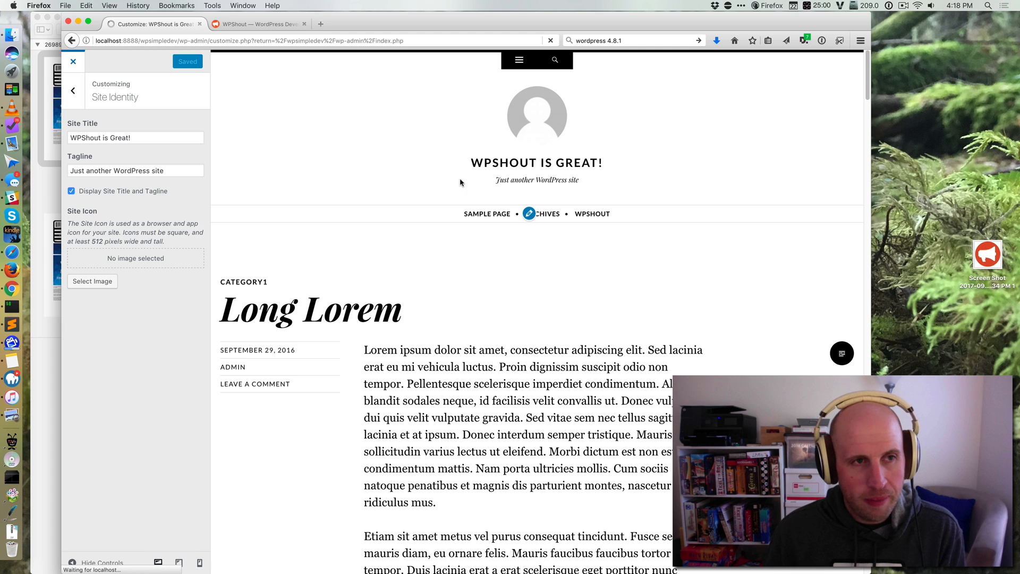
{"action": "left_click", "coordinate": [73, 61]}
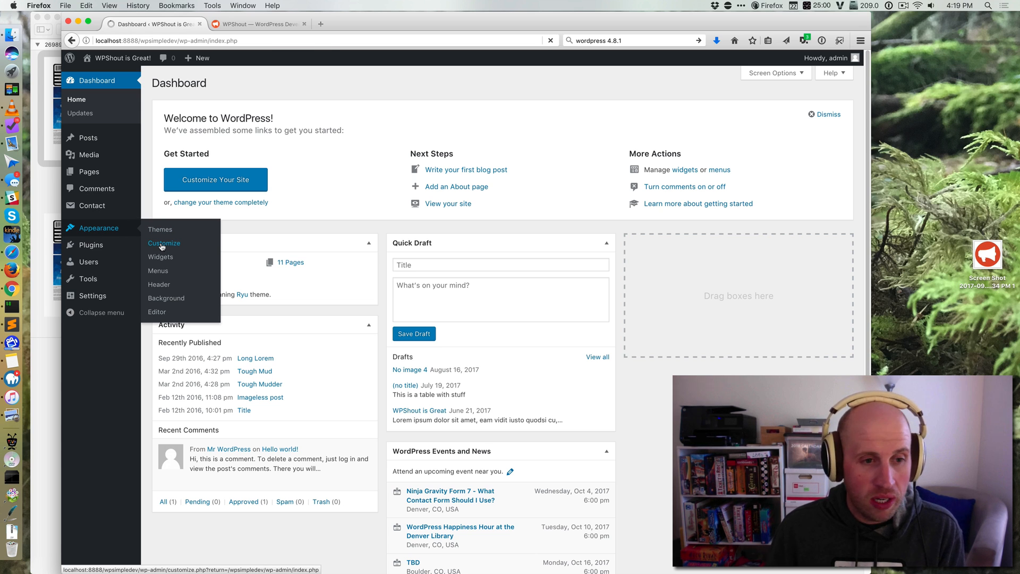
Open Appearance > Customize for the 'WPShout is Great!' site
{"action": "left_click", "coordinate": [164, 243]}
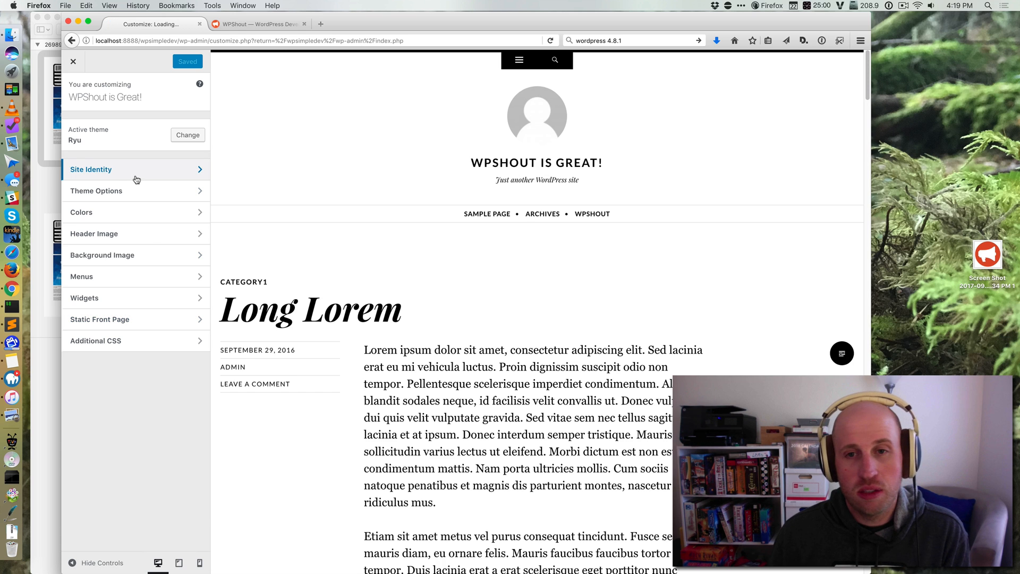
Open the Site Identity panel and start choosing a site icon image
{"action": "left_click", "coordinate": [91, 169]}
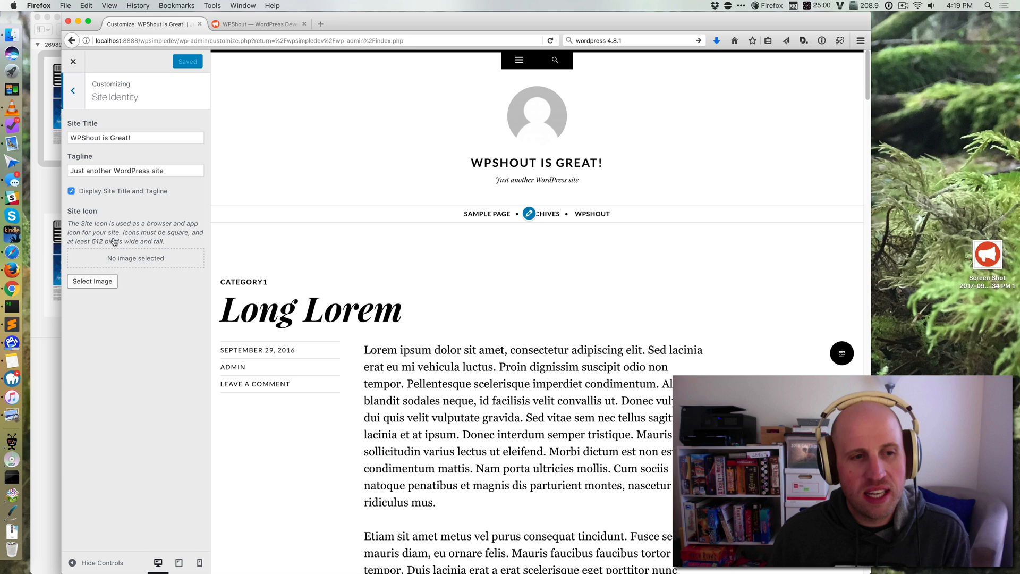
{"action": "left_click", "coordinate": [92, 281]}
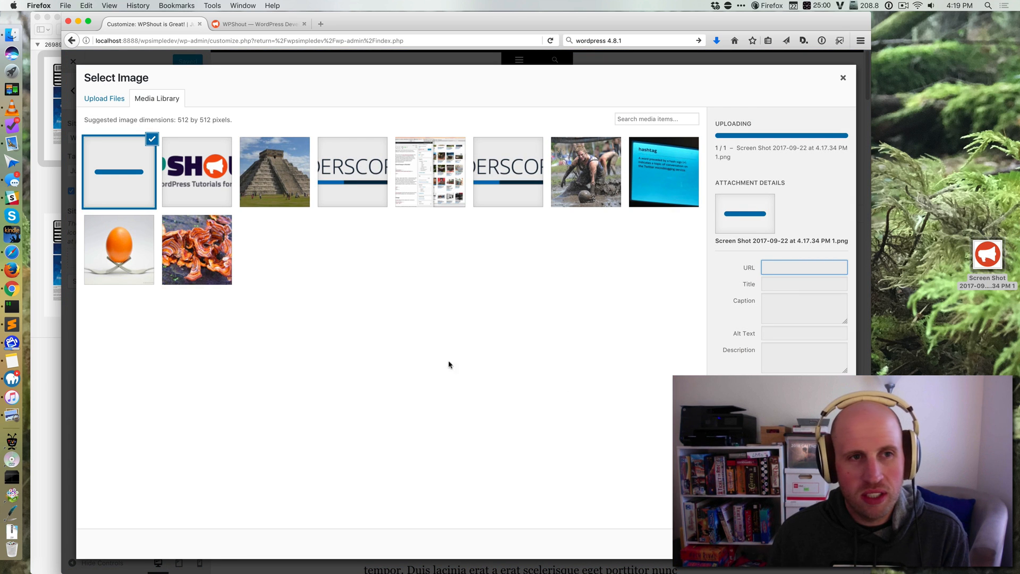
{"action": "mouse_move", "coordinate": [327, 137]}
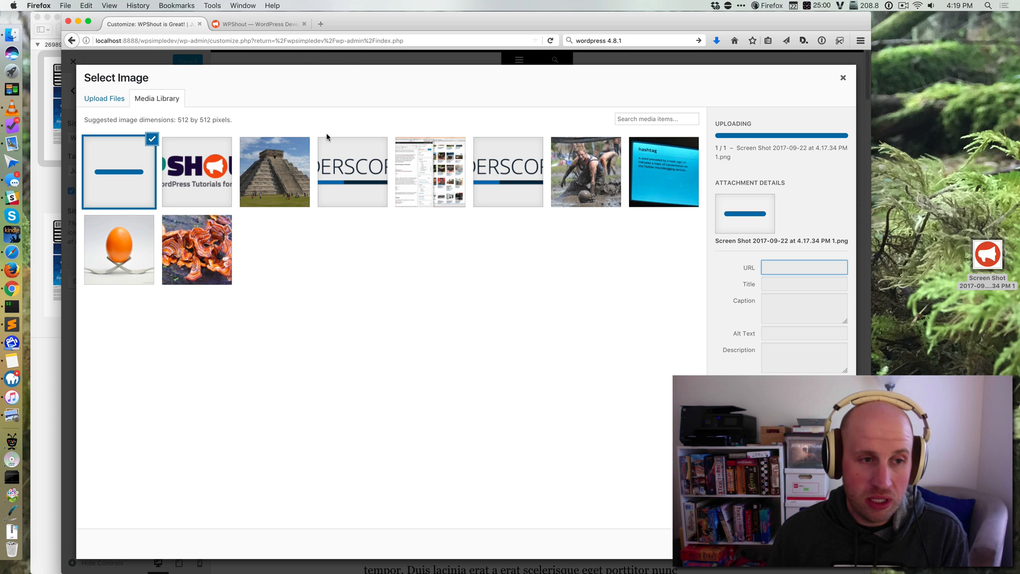
{"action": "mouse_move", "coordinate": [352, 290]}
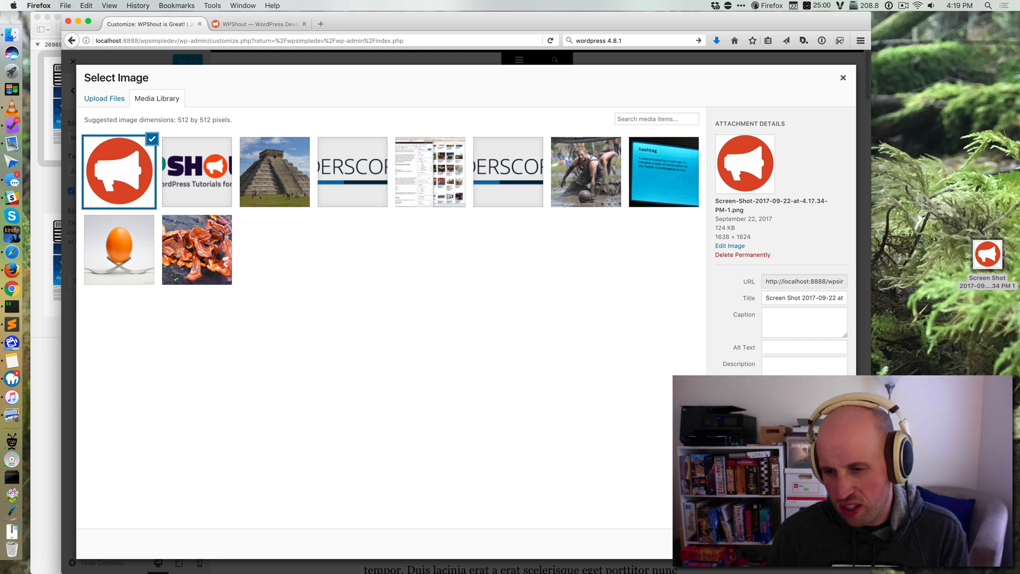
{"action": "mouse_move", "coordinate": [338, 172]}
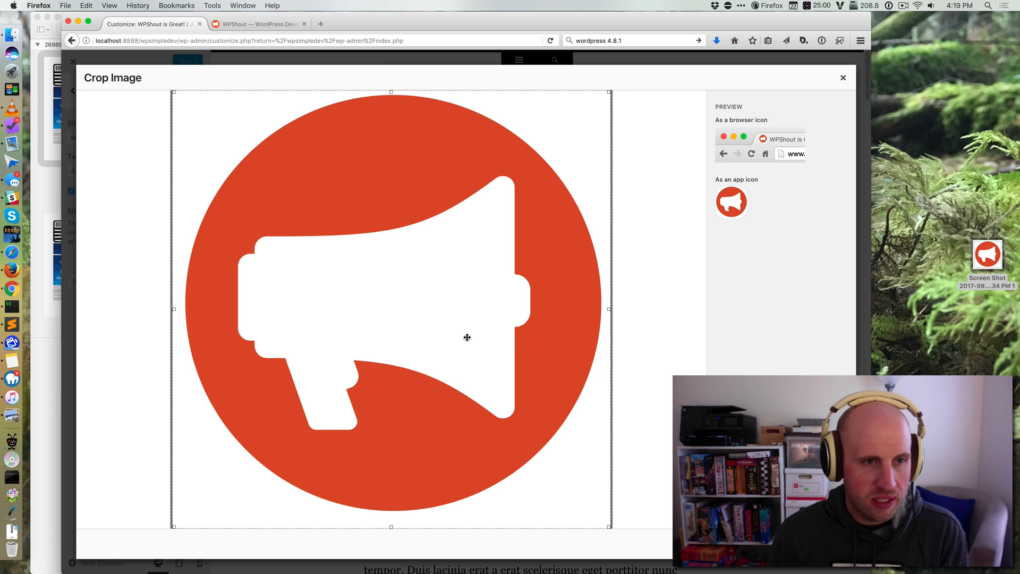
{"action": "mouse_move", "coordinate": [748, 132]}
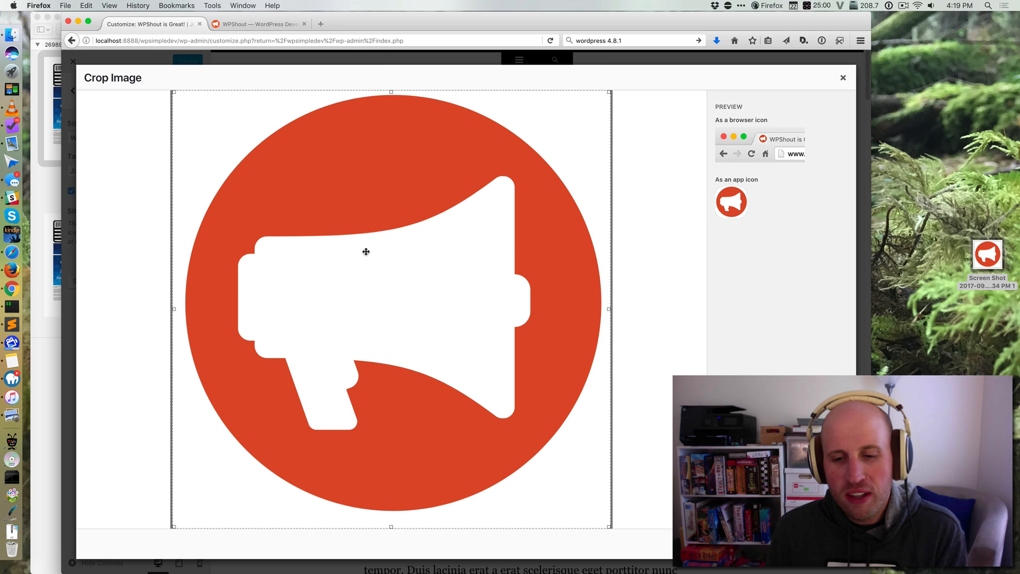
{"action": "mouse_move", "coordinate": [533, 241]}
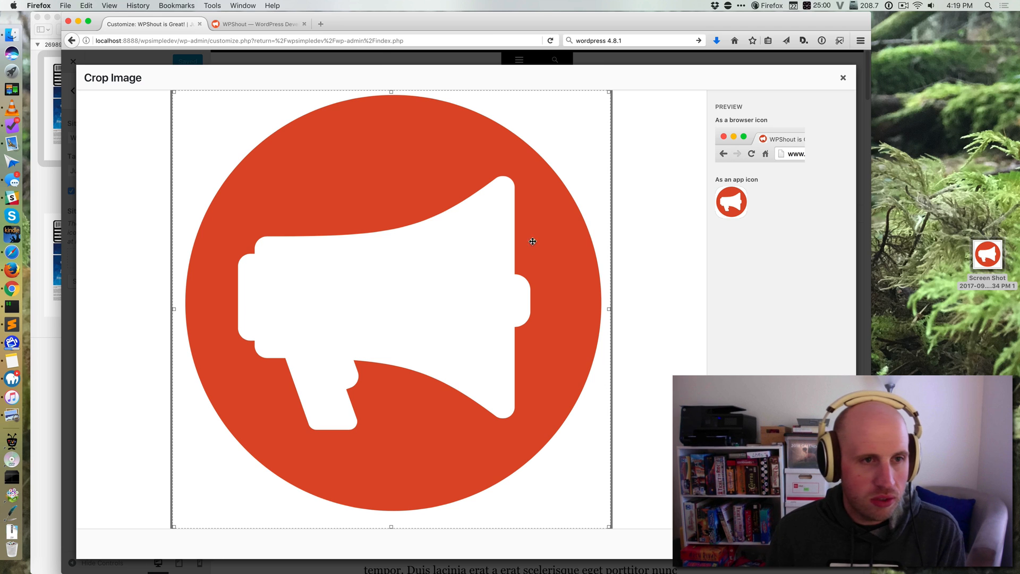
{"action": "mouse_move", "coordinate": [325, 158]}
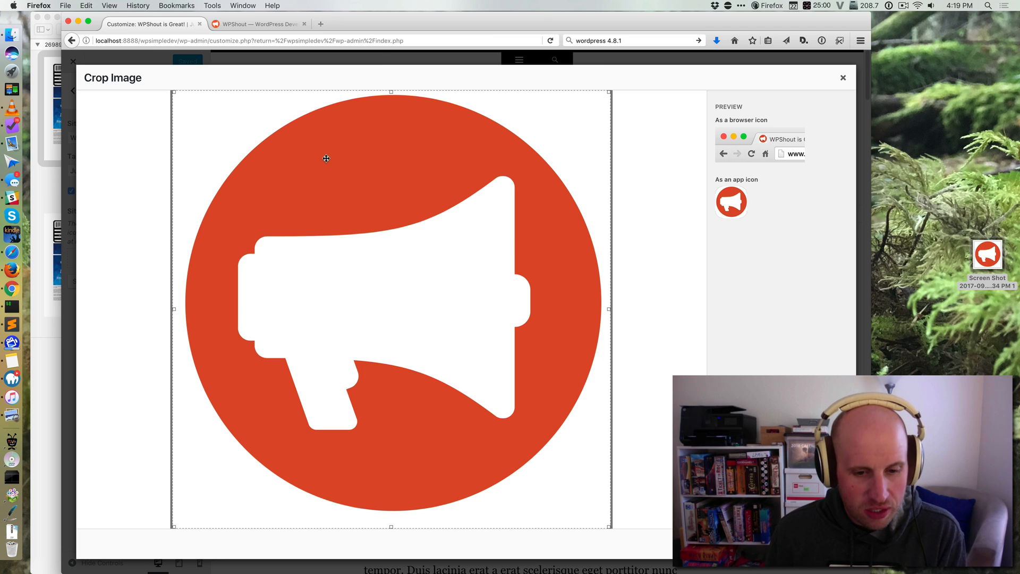
{"action": "mouse_move", "coordinate": [617, 543]}
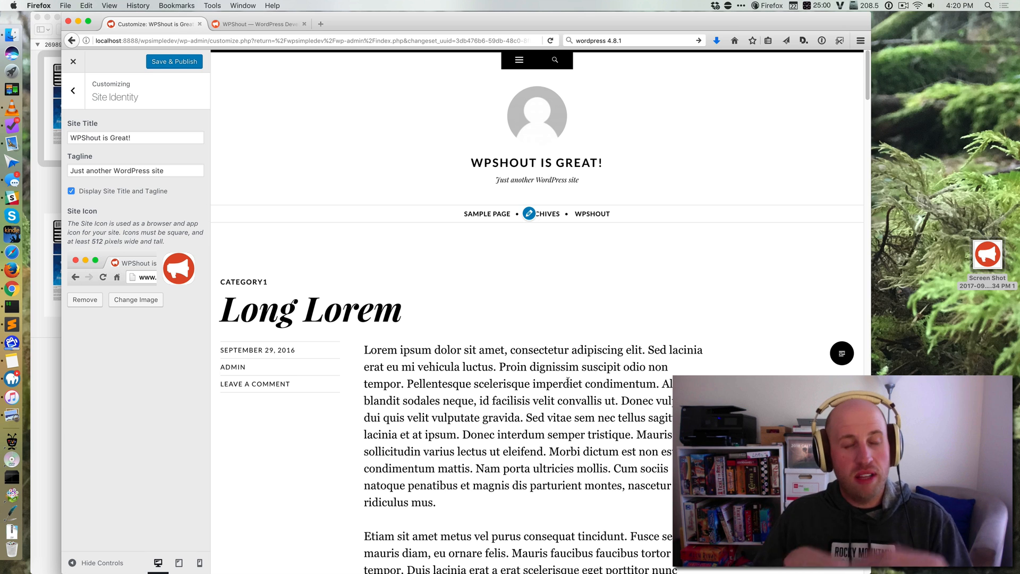
{"action": "mouse_move", "coordinate": [464, 278]}
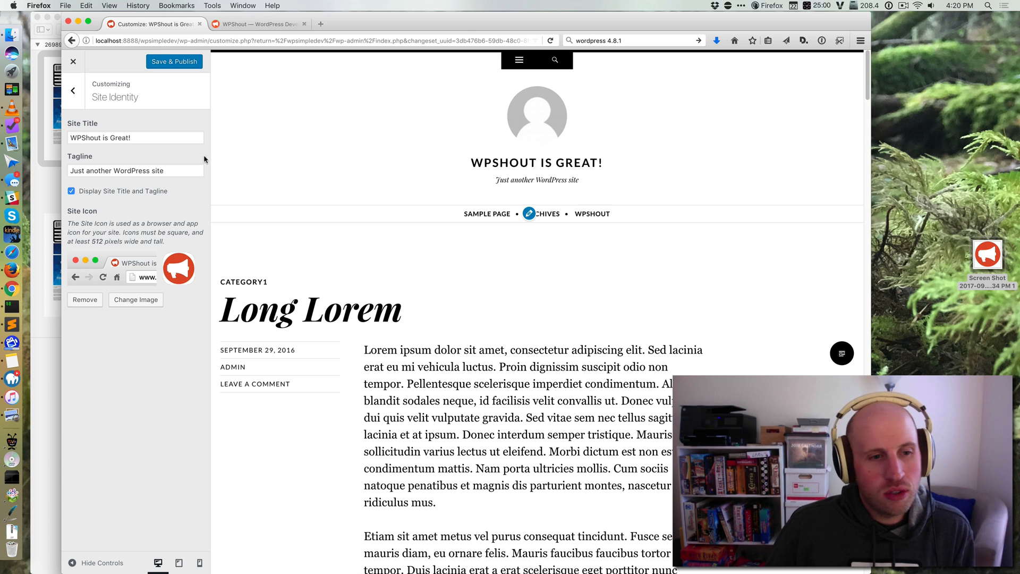
Save & Publish the megaphone site icon and close the Customizer to view the live site
{"action": "left_click", "coordinate": [174, 61]}
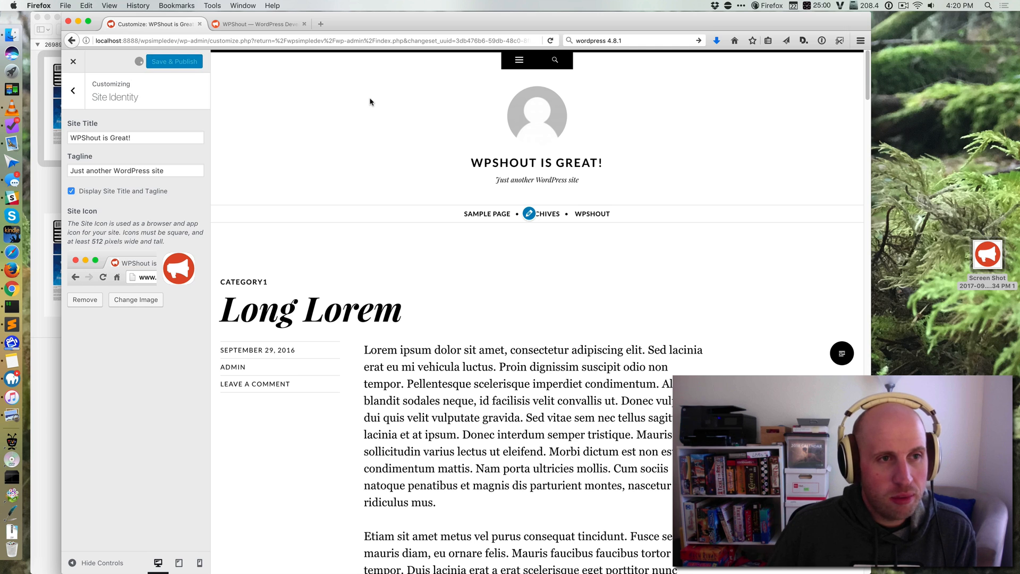
{"action": "left_click", "coordinate": [174, 61]}
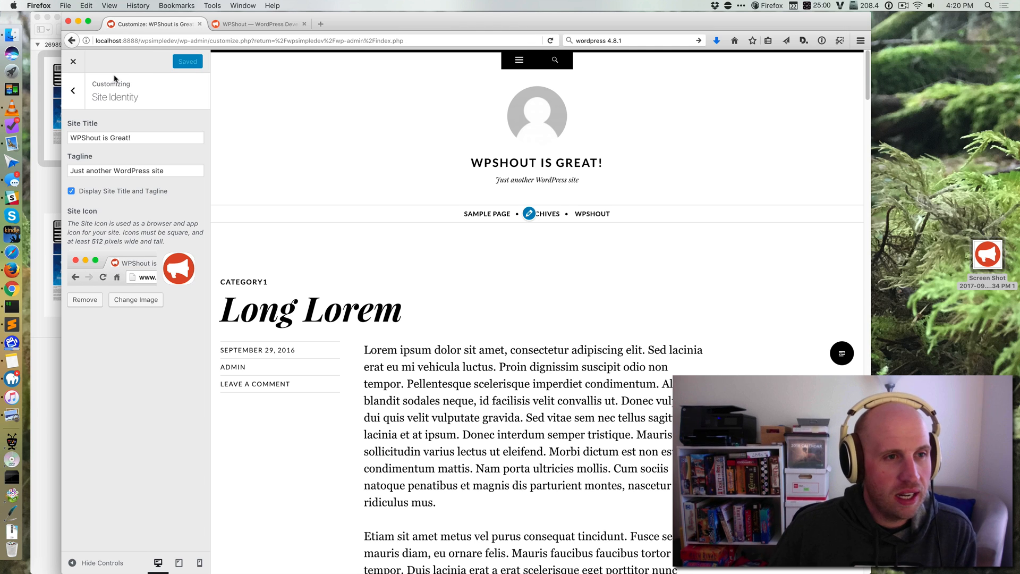
{"action": "left_click", "coordinate": [73, 61]}
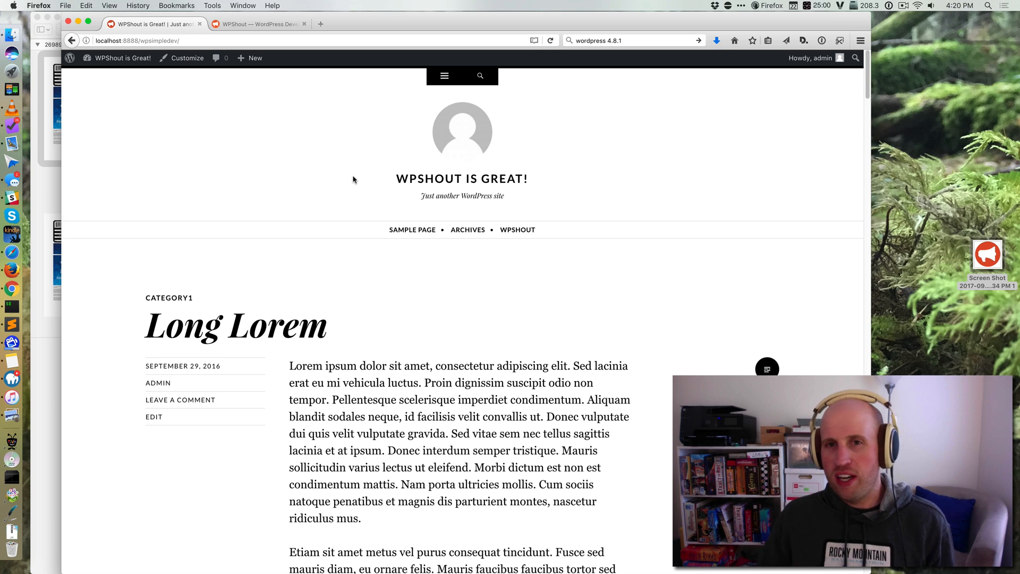
{"action": "mouse_move", "coordinate": [864, 70]}
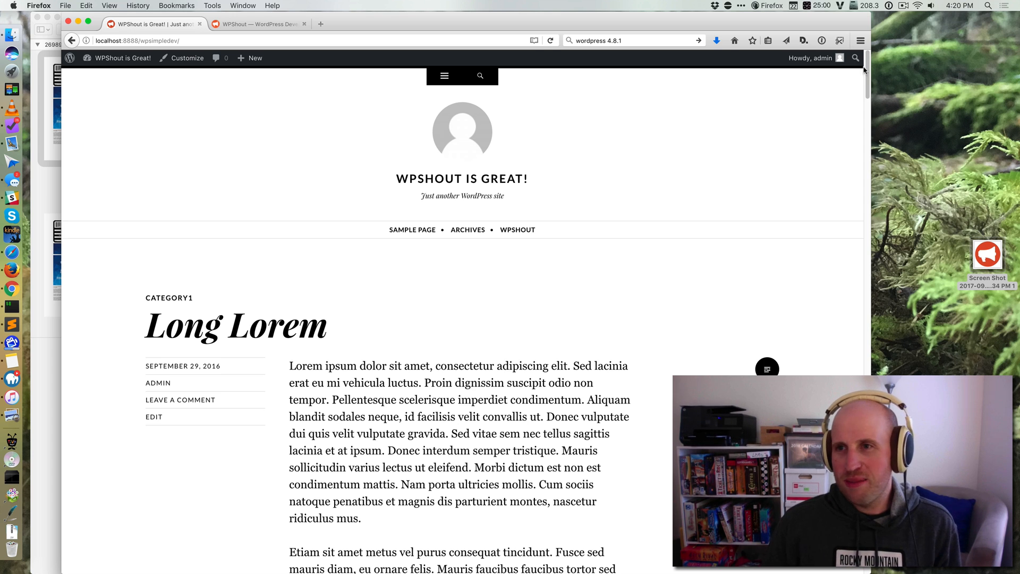